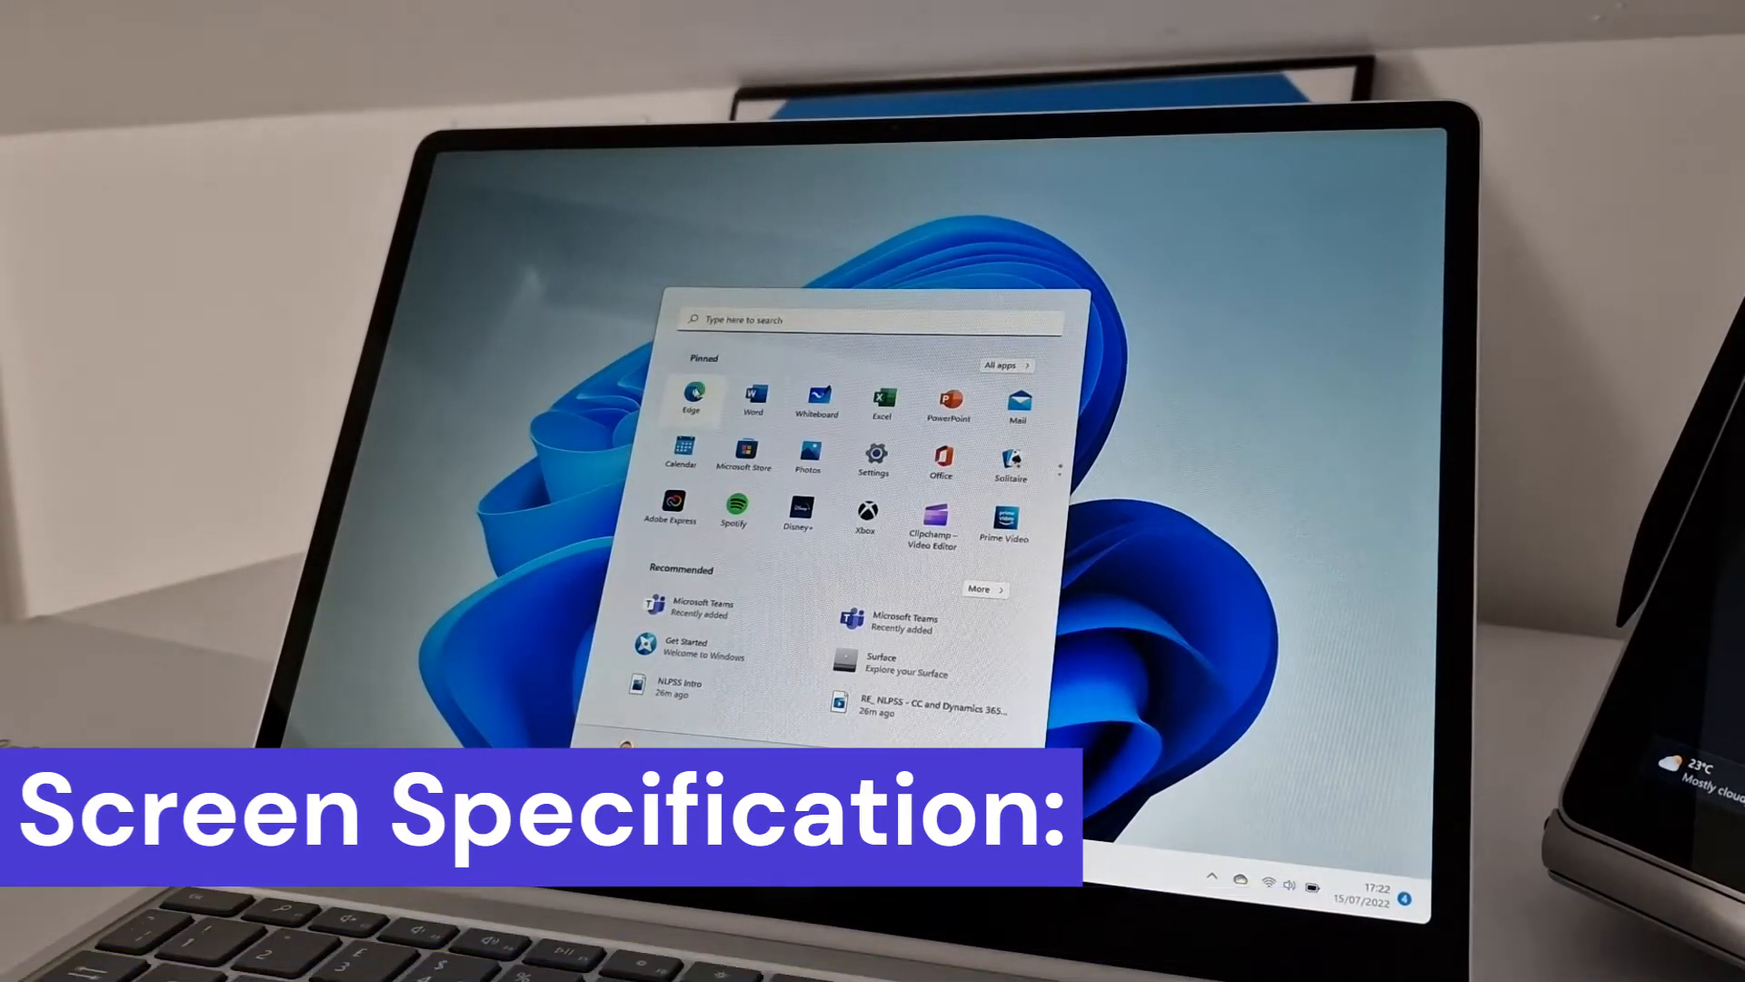
- Reopen the Start menu and launch the Surface app from Recommended
left_click(689, 399)
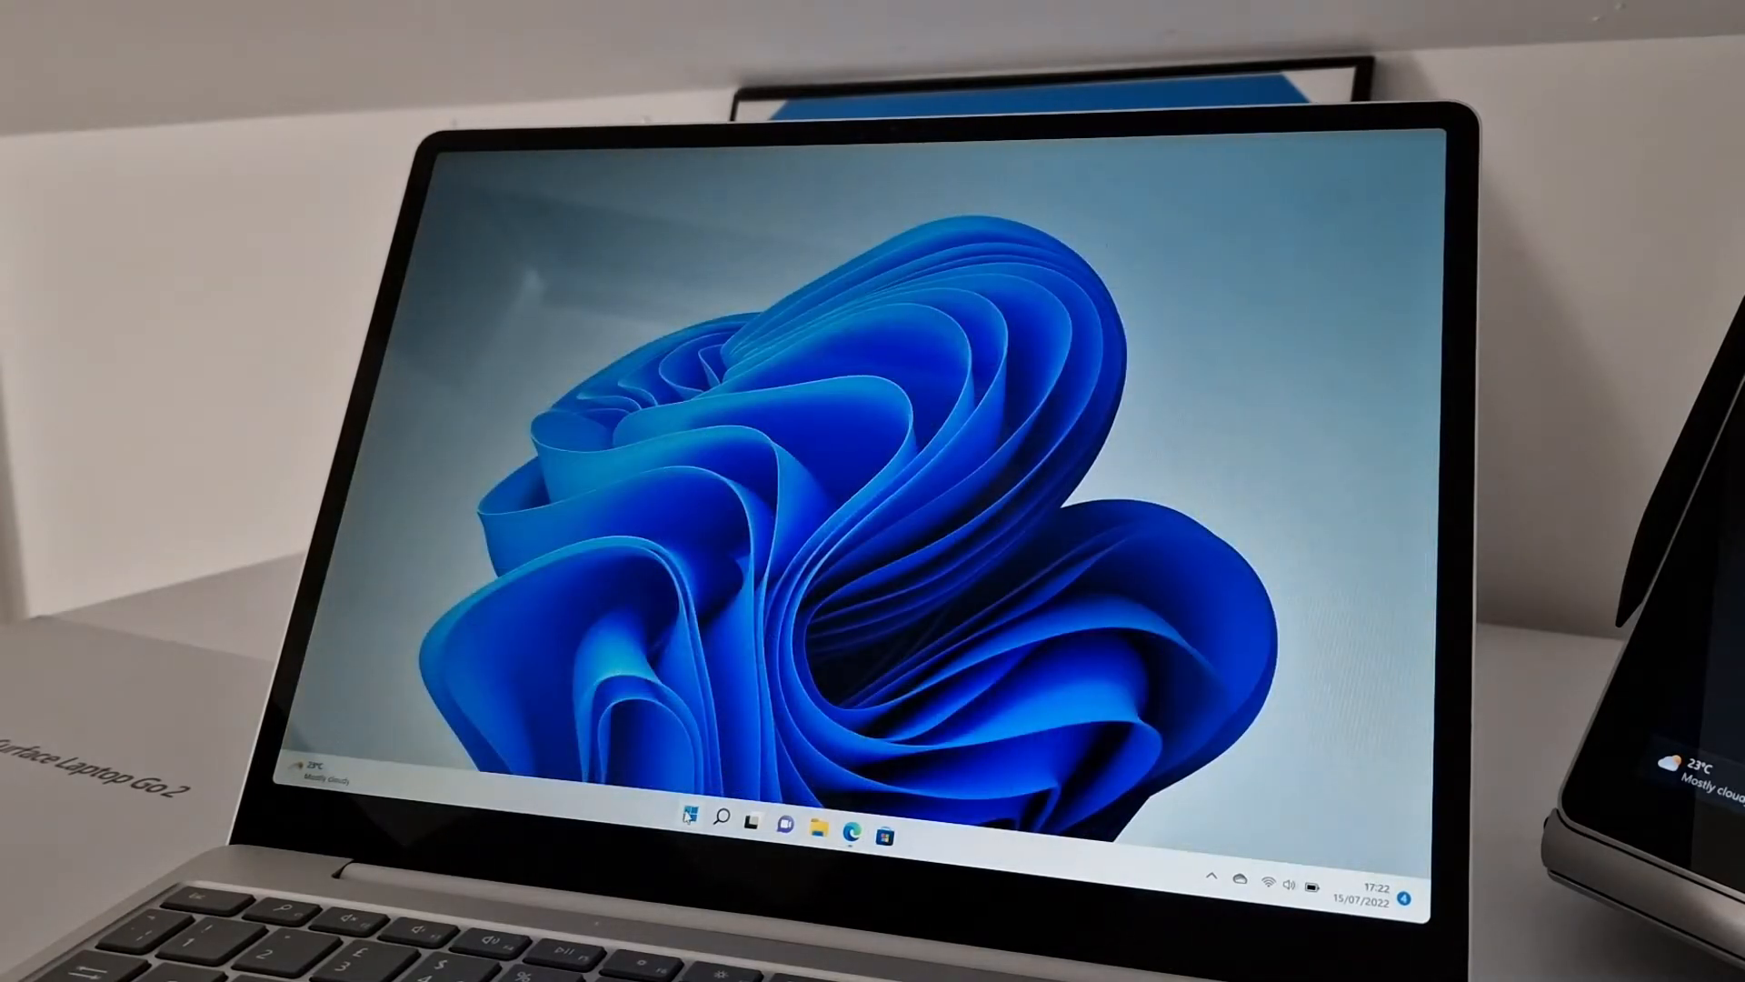
left_click(693, 815)
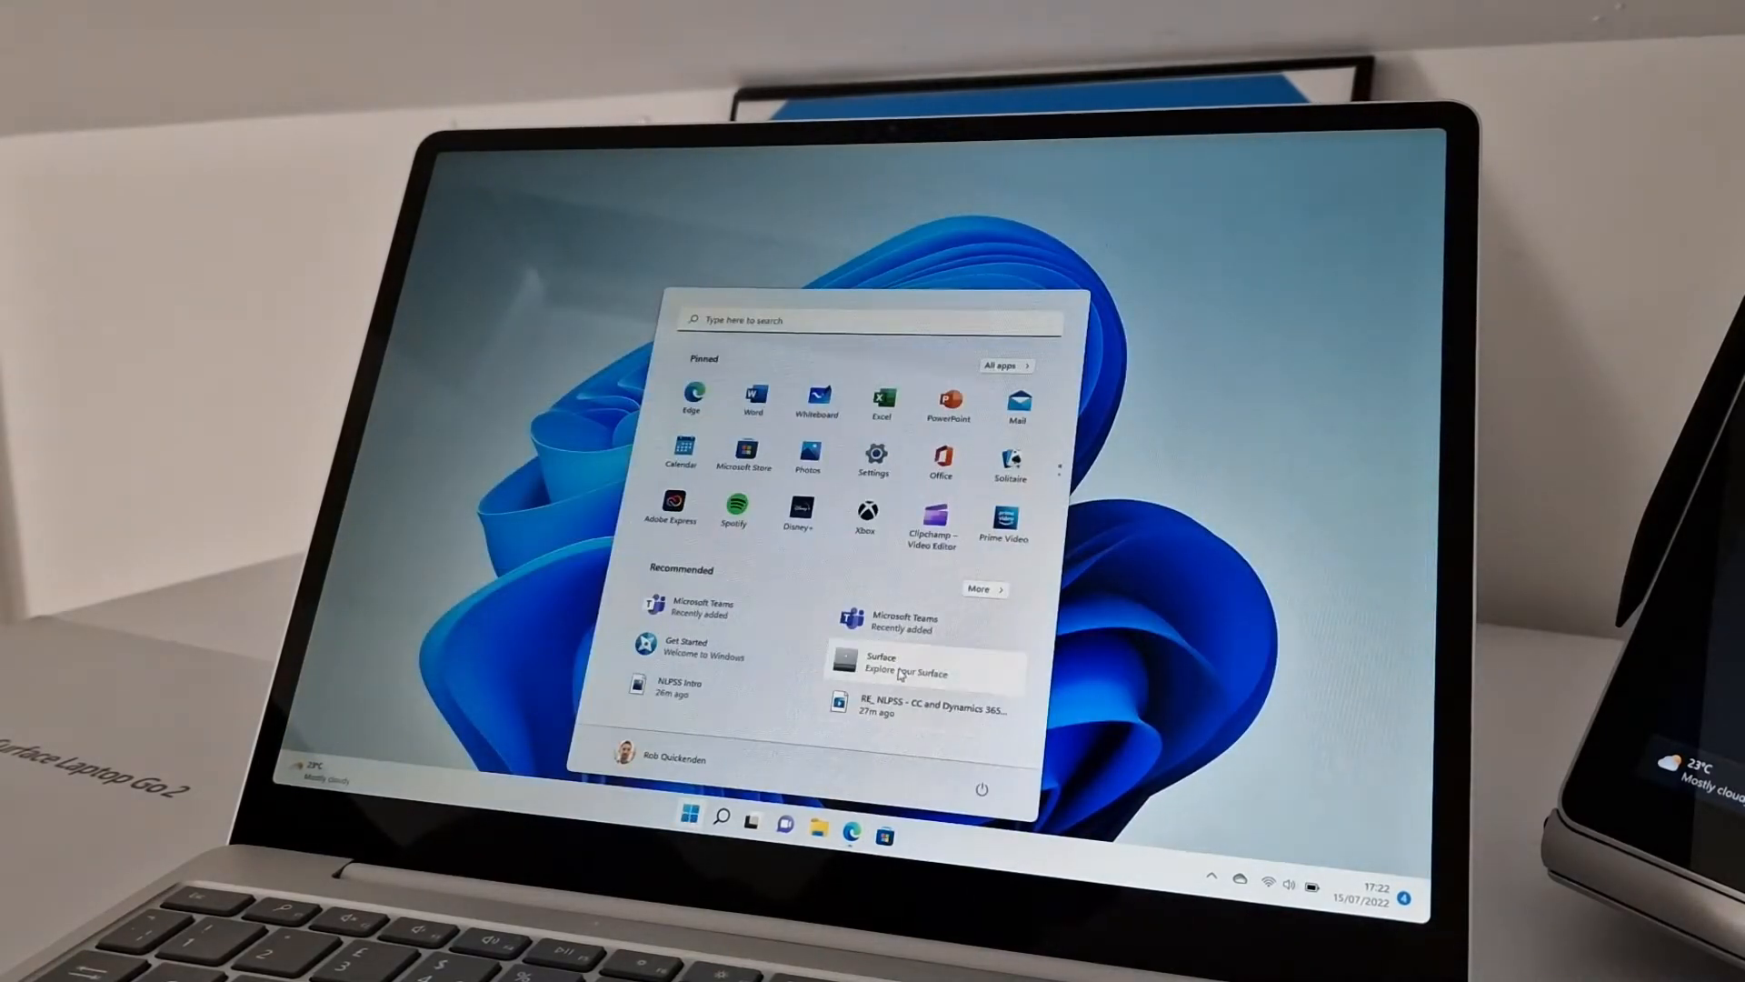
left_click(923, 663)
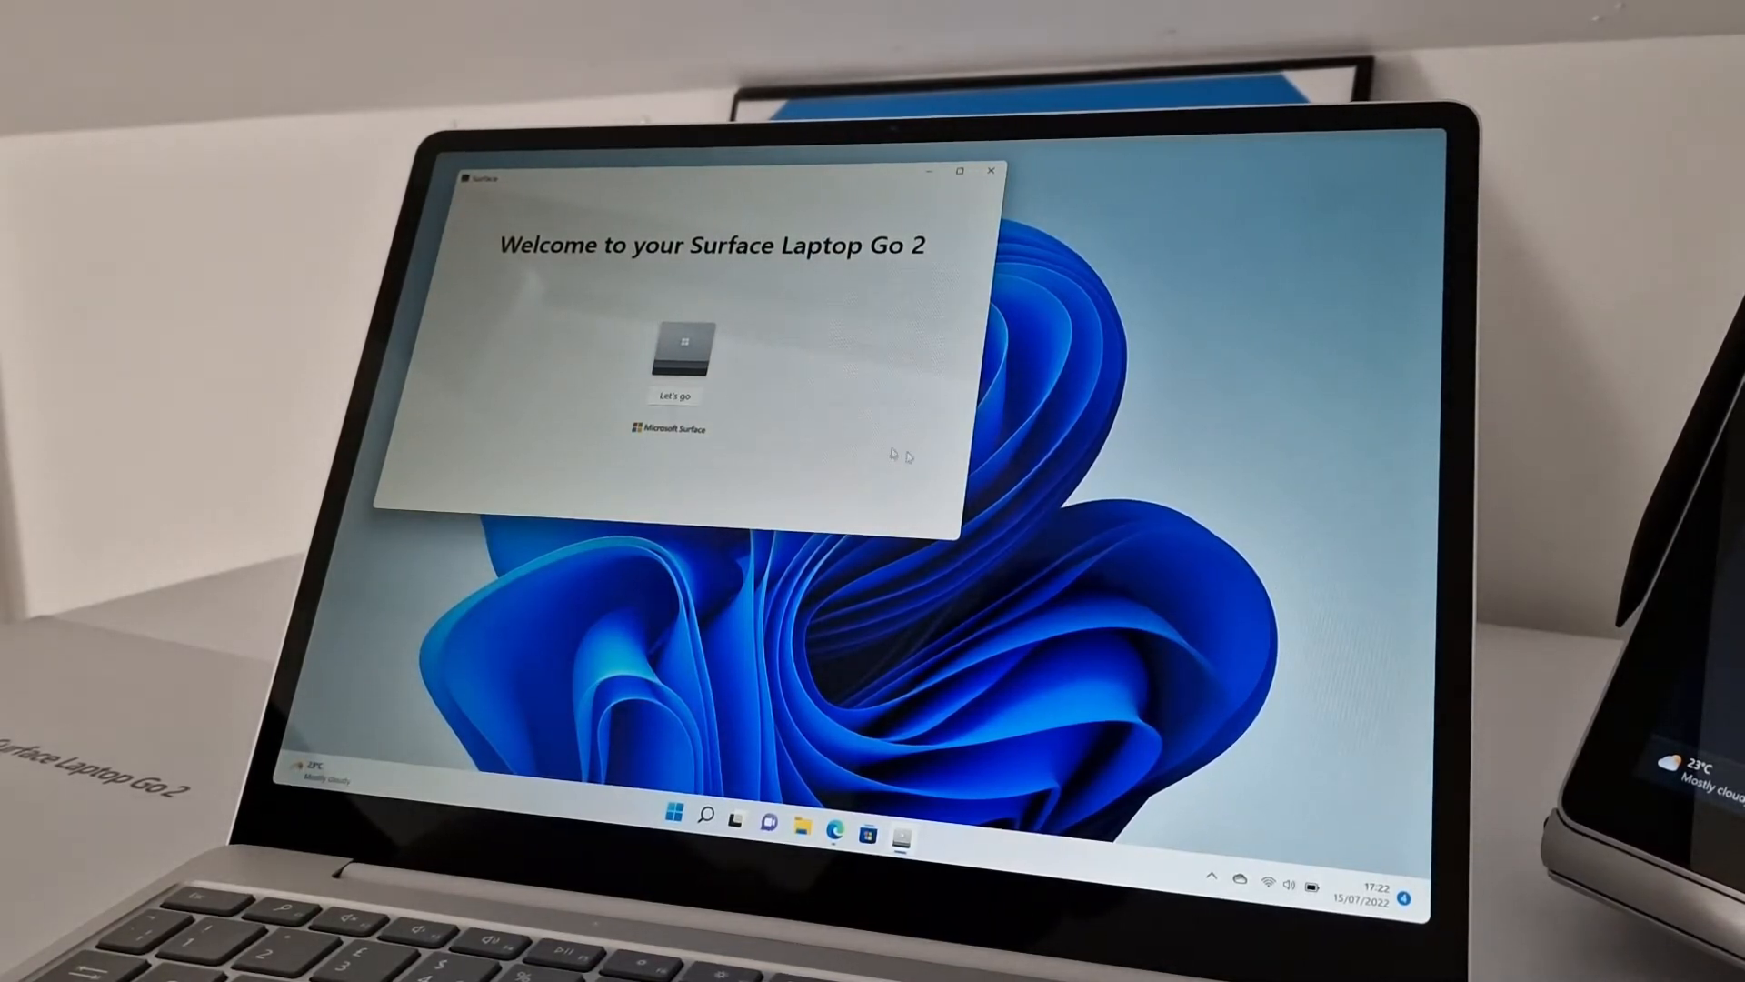
- Complete Surface setup with optional diagnostic data enabled, reaching the Surface Laptop Go 2 page
left_click(673, 393)
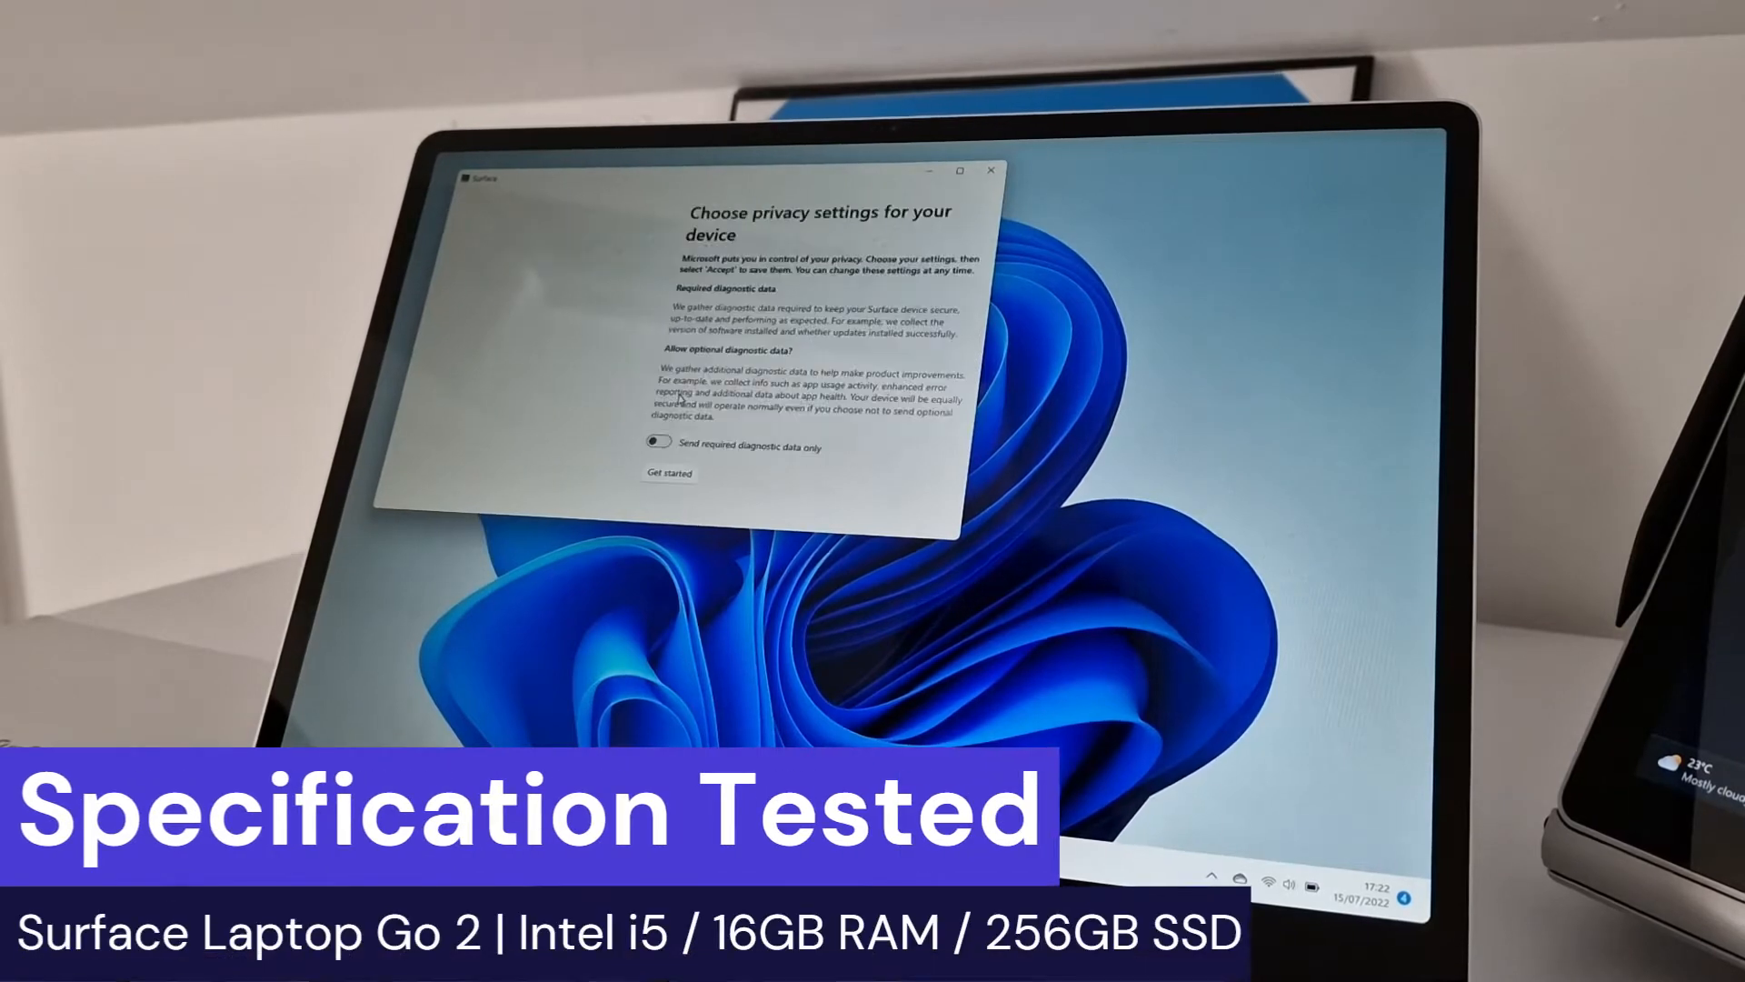
left_click(658, 443)
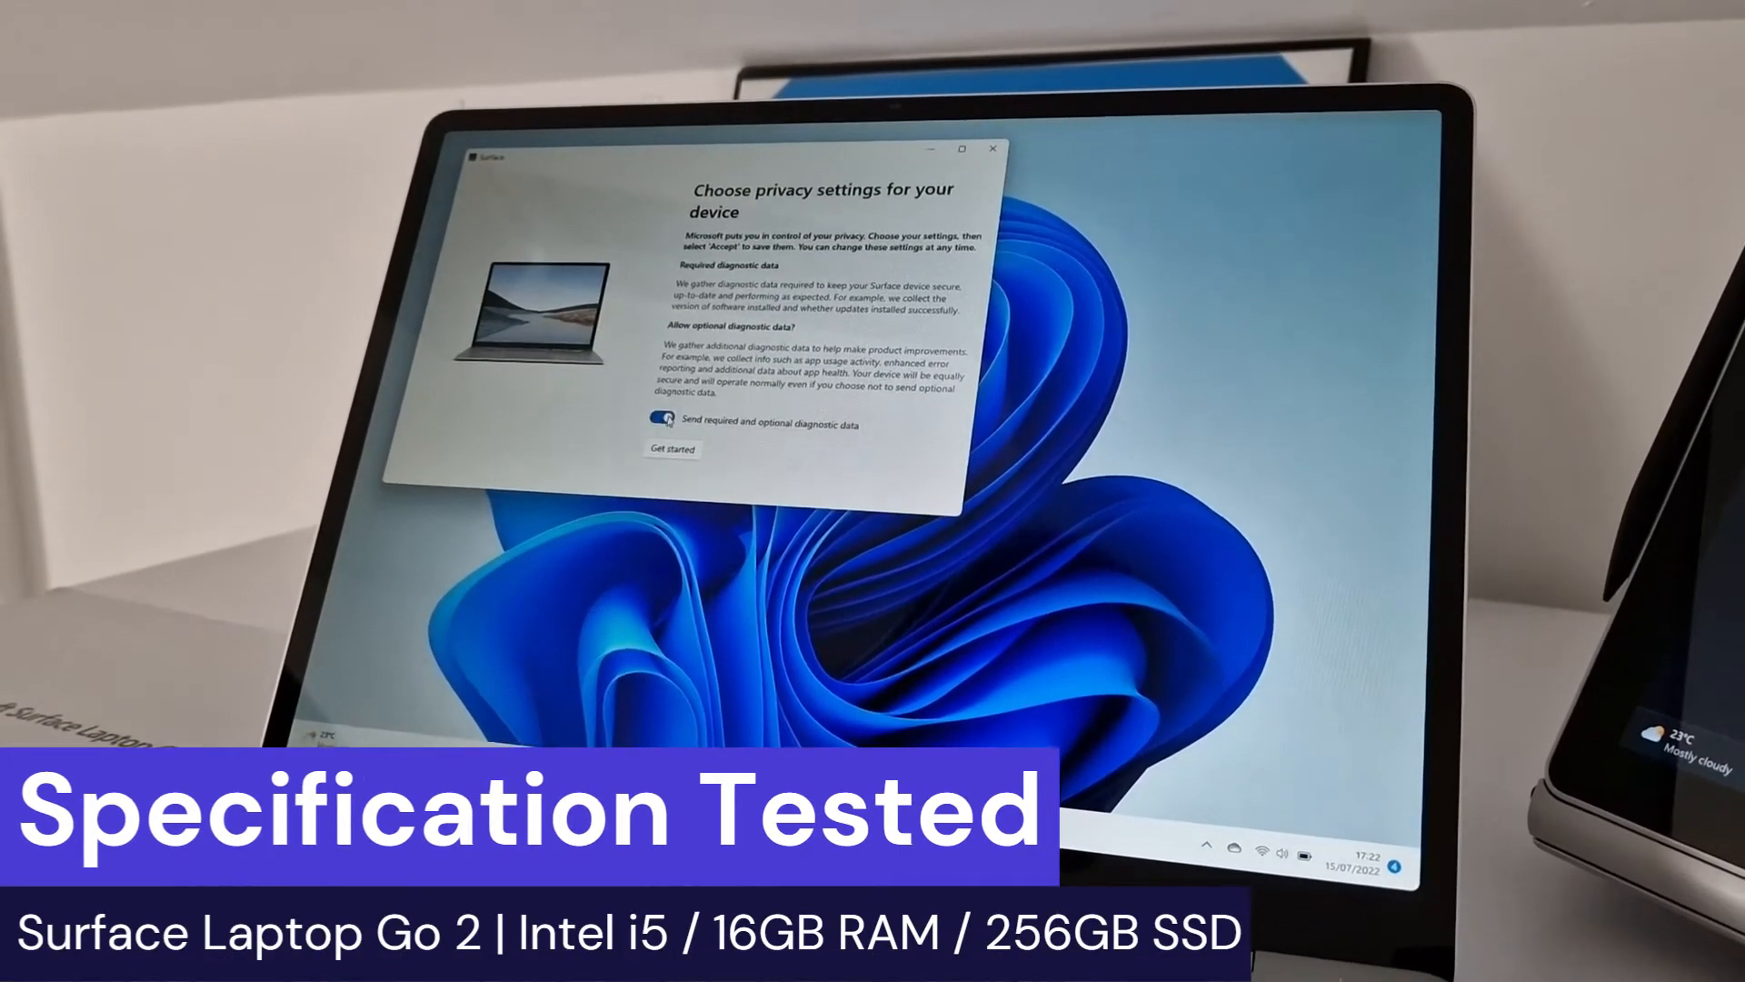
left_click(671, 448)
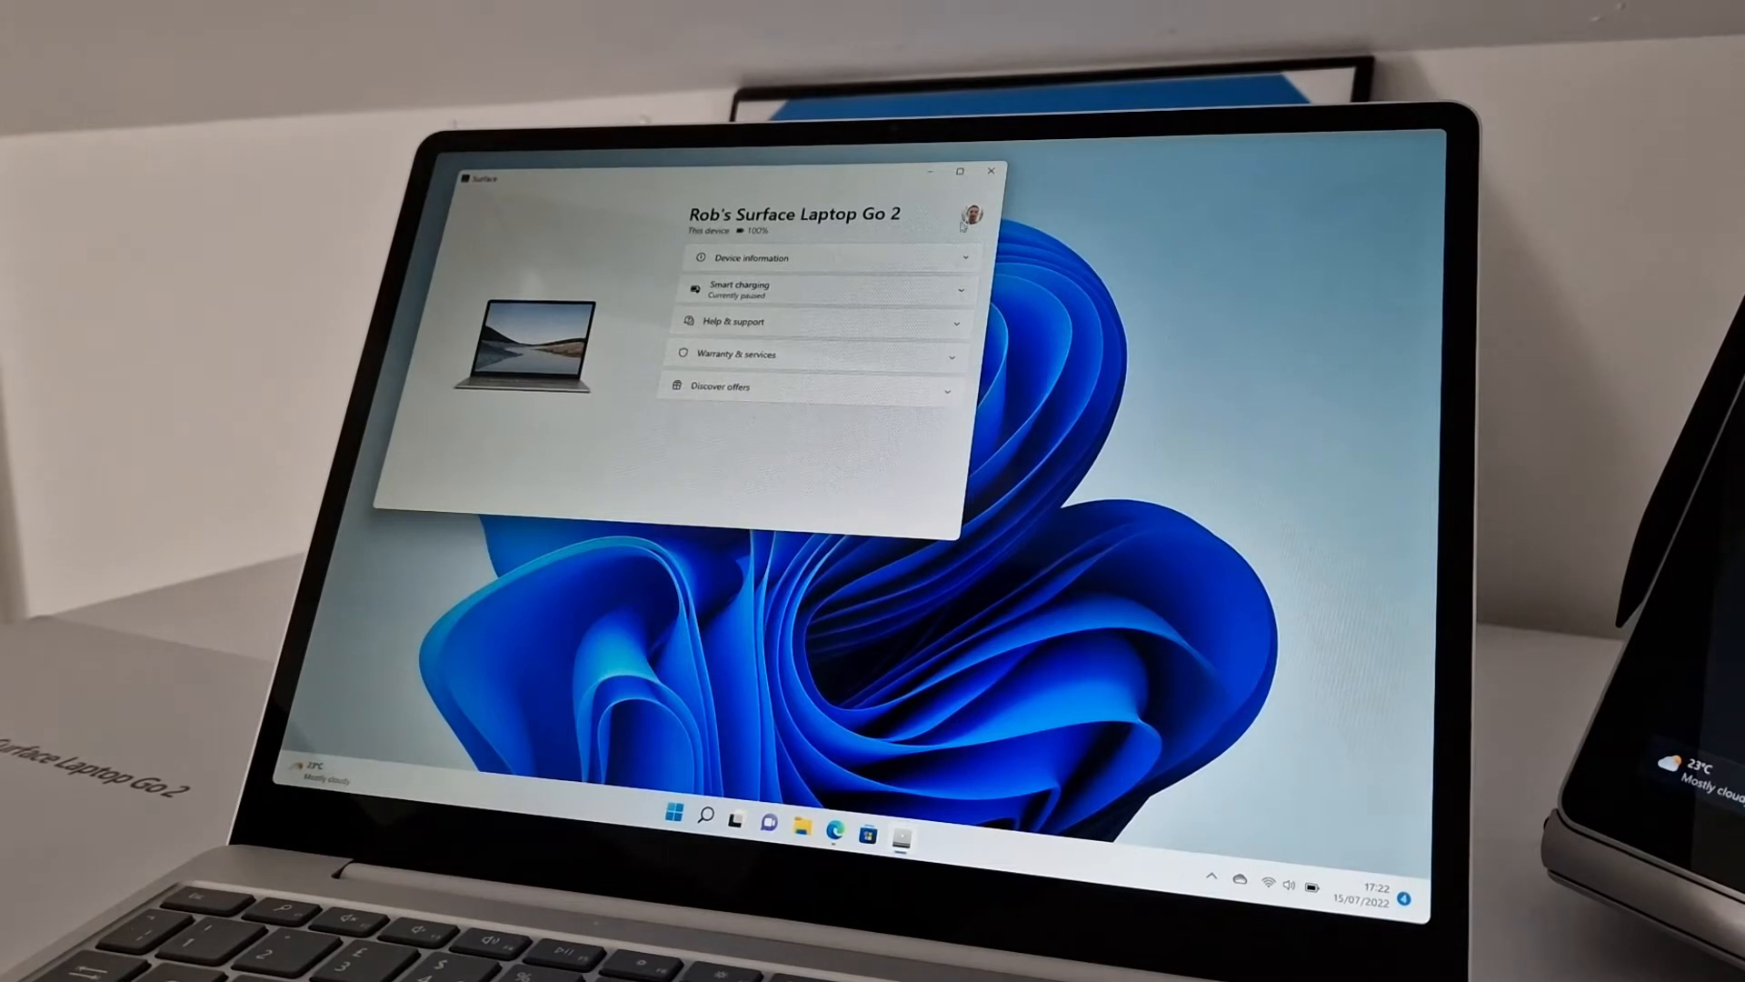
- Close the Surface app window and reopen the Start menu
left_click(991, 172)
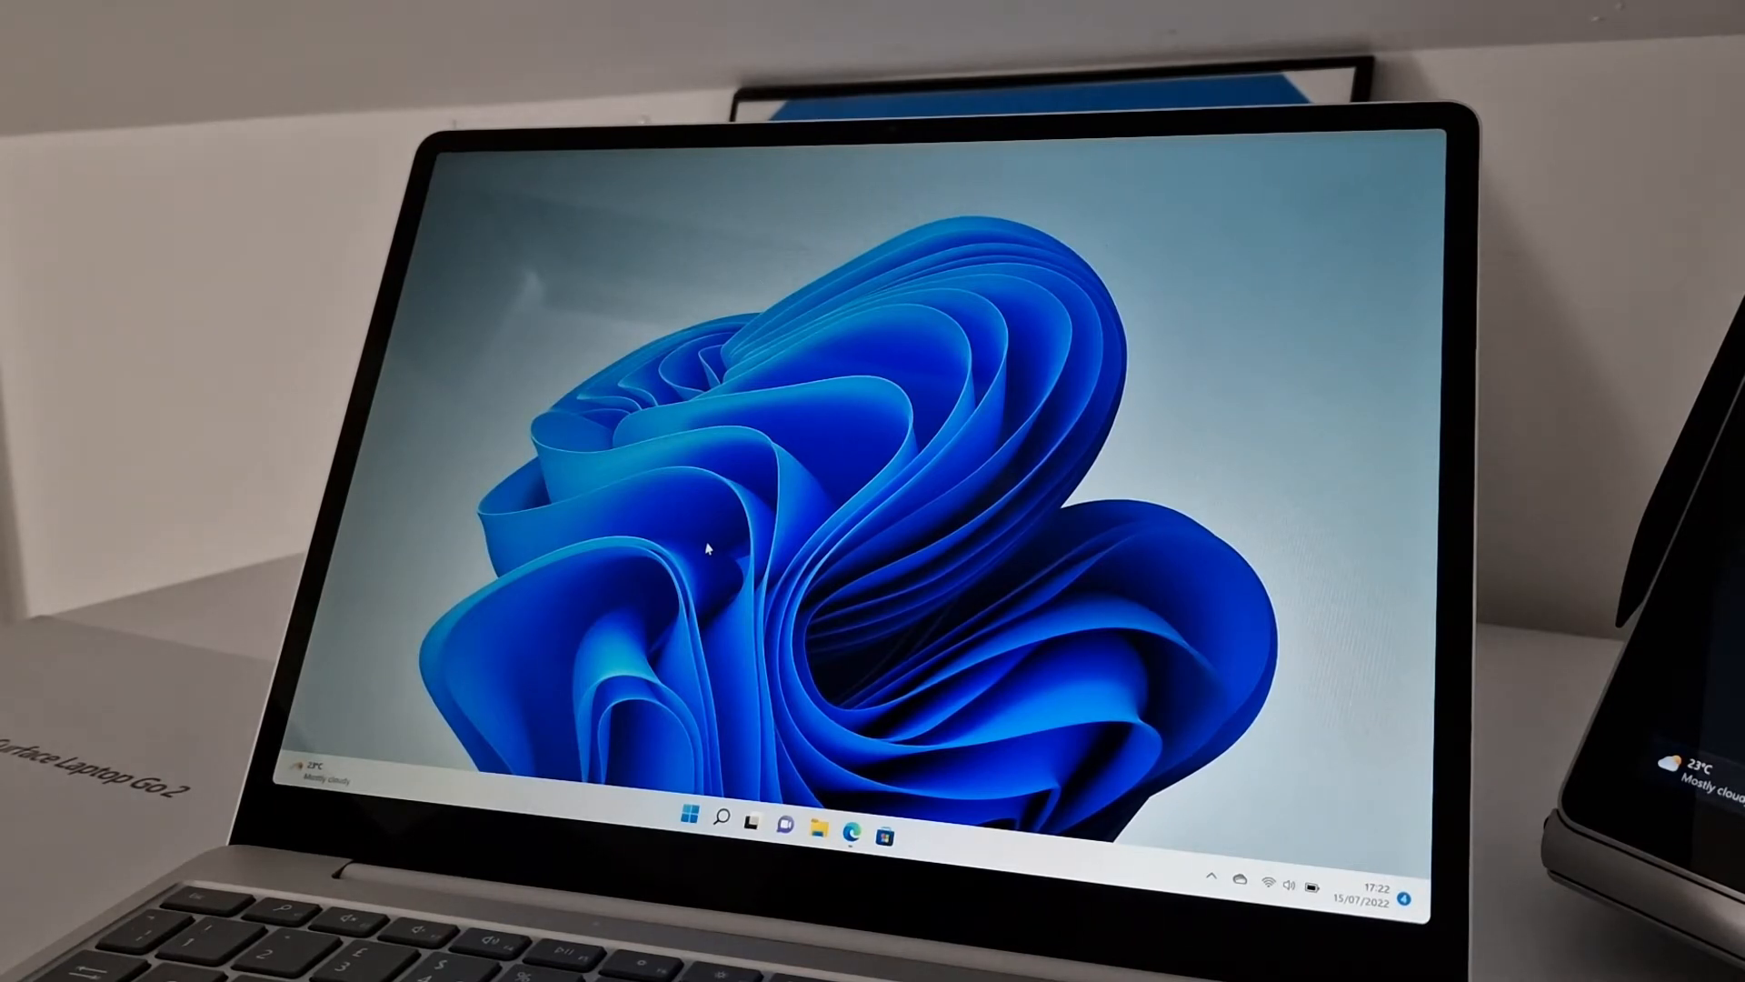
mouse_move(721, 664)
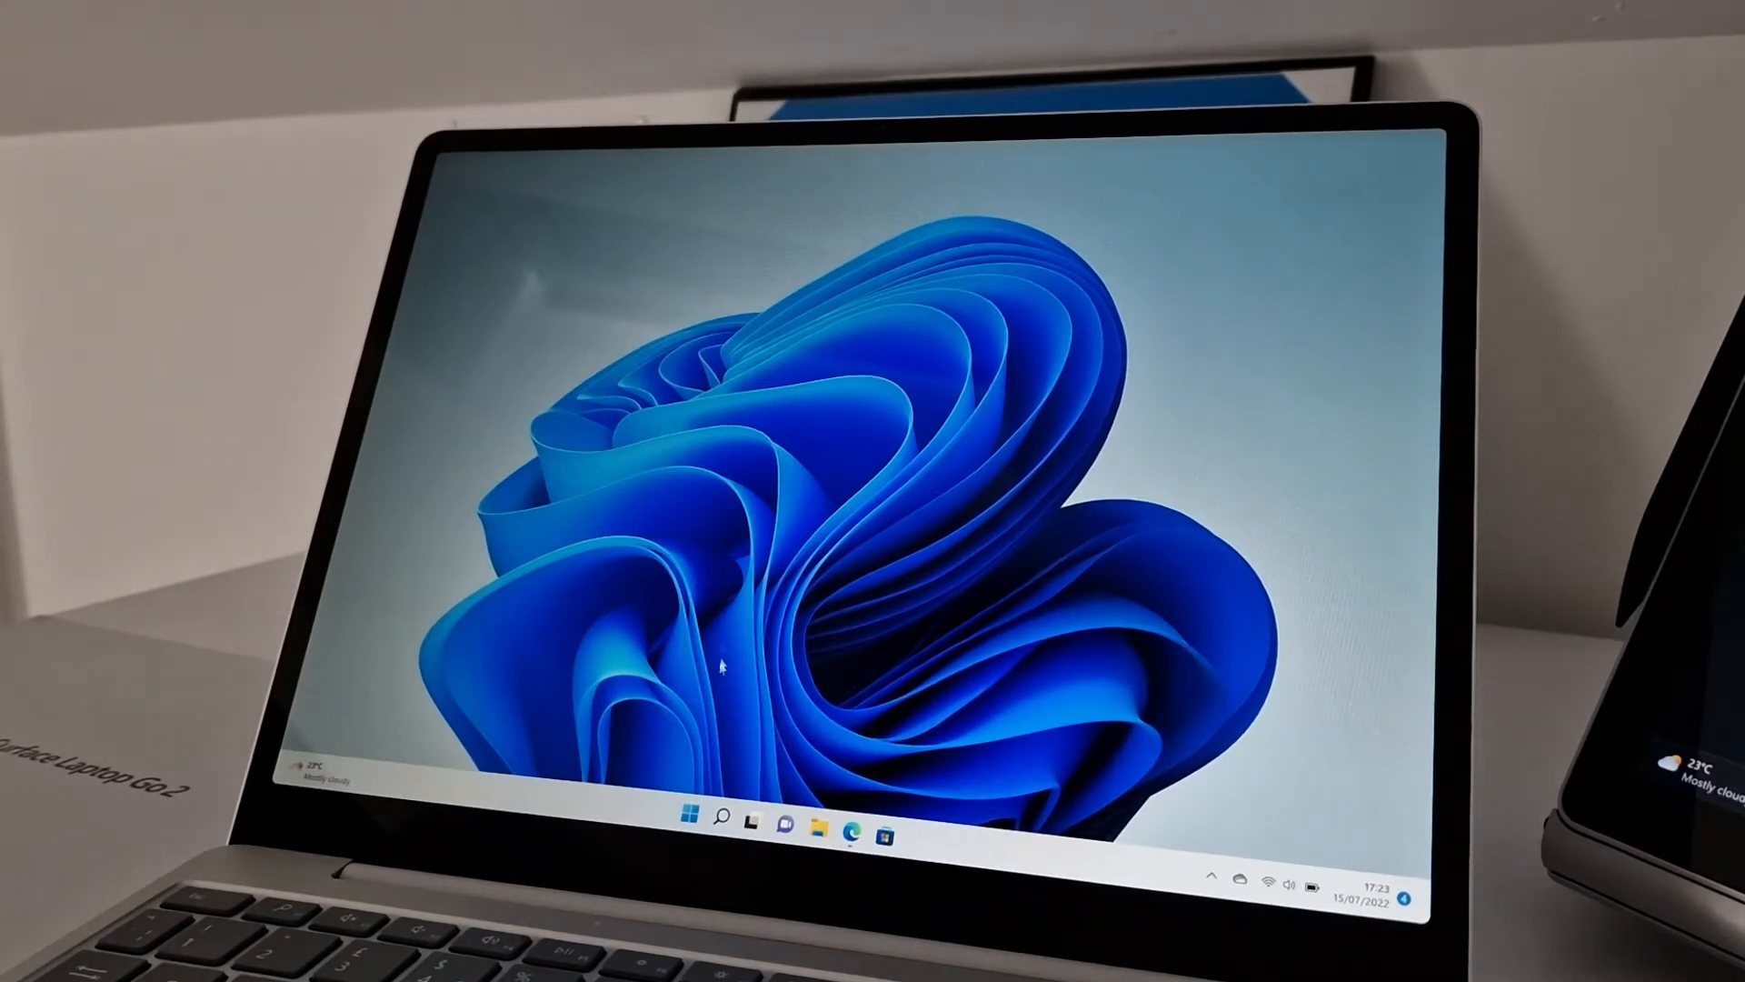
left_click(687, 816)
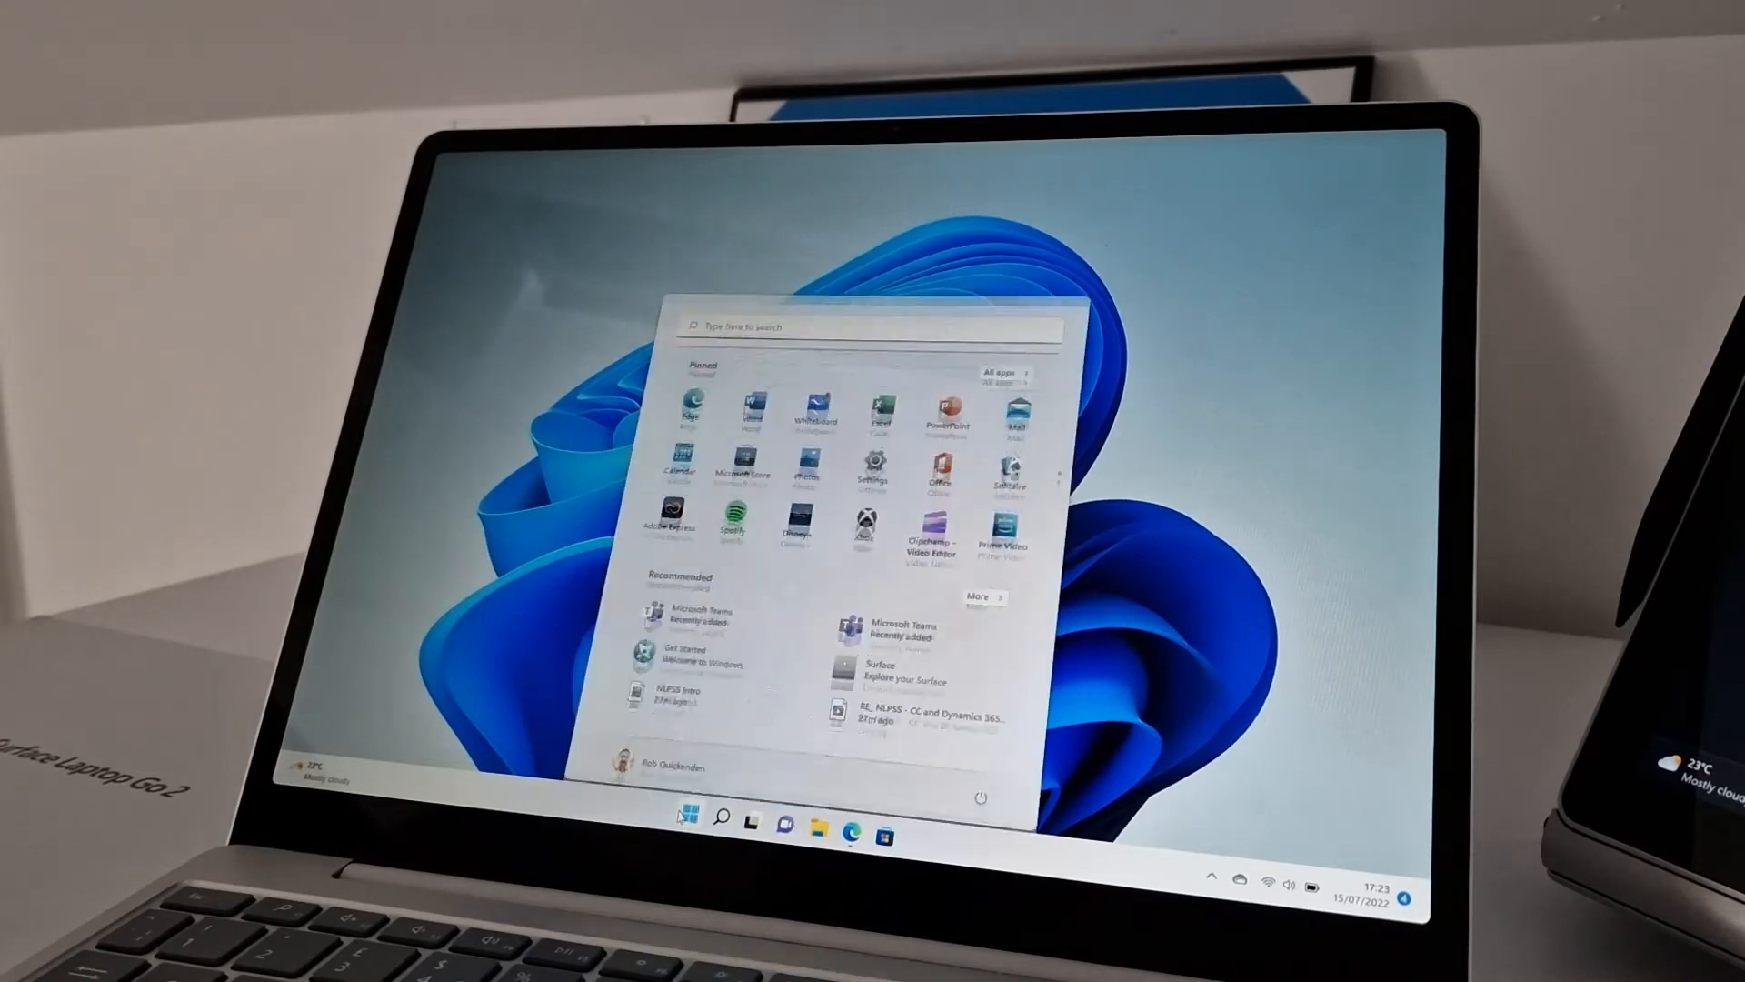